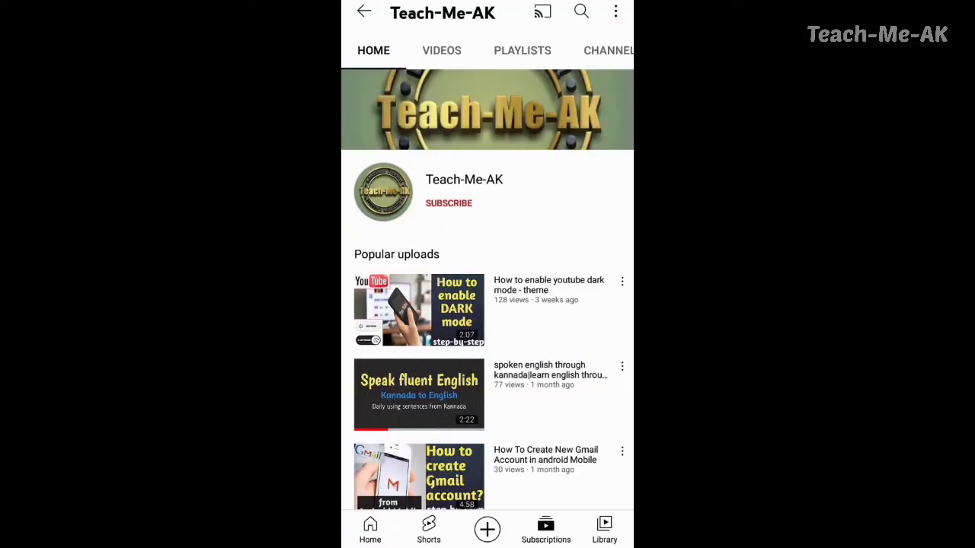
# Step: Subscribe to the Teach-Me-AK channel and return to the phone's home screen
pyautogui.click(448, 202)
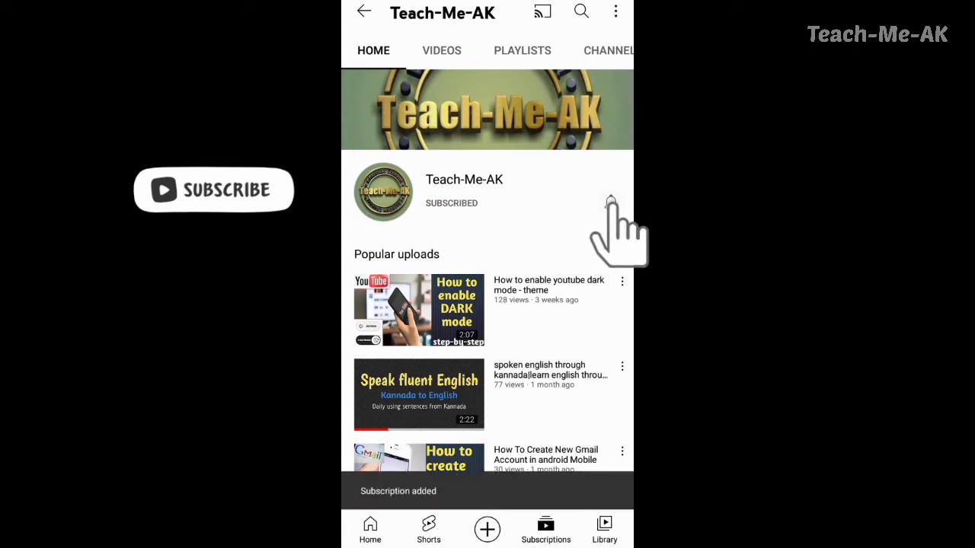
pyautogui.click(612, 205)
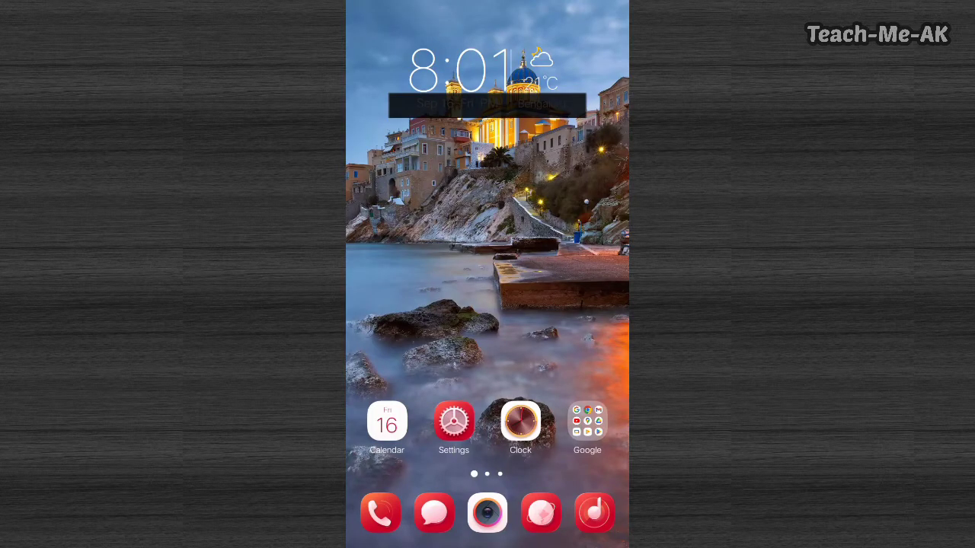
# Step: Relaunch YouTube from the Google folder and scroll the bollywood songs results to the Oye Raju video
pyautogui.click(588, 421)
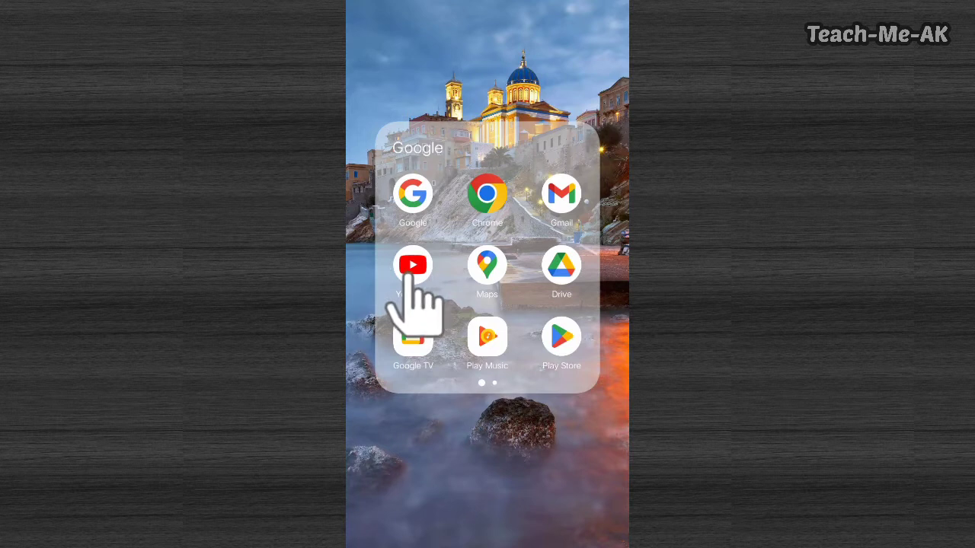
pyautogui.click(413, 265)
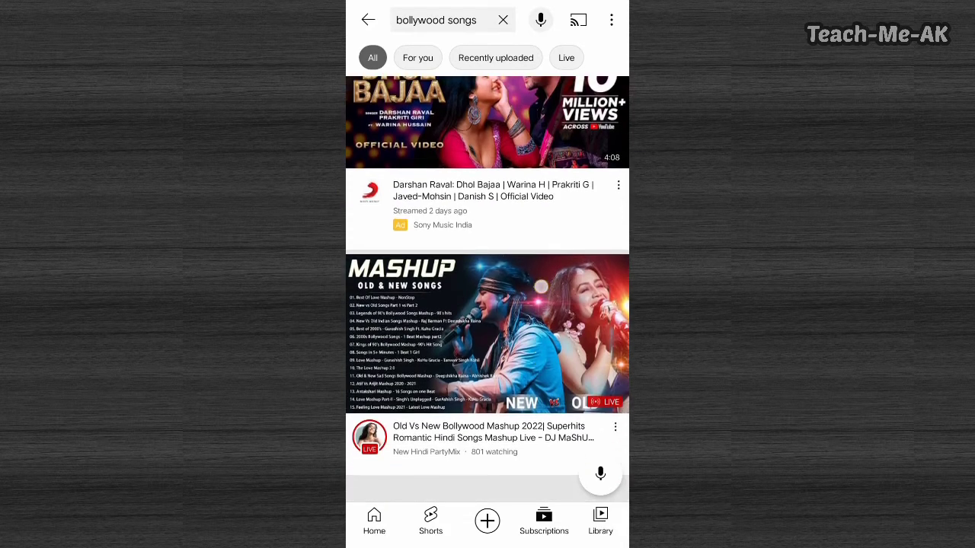
pyautogui.scroll(-3)
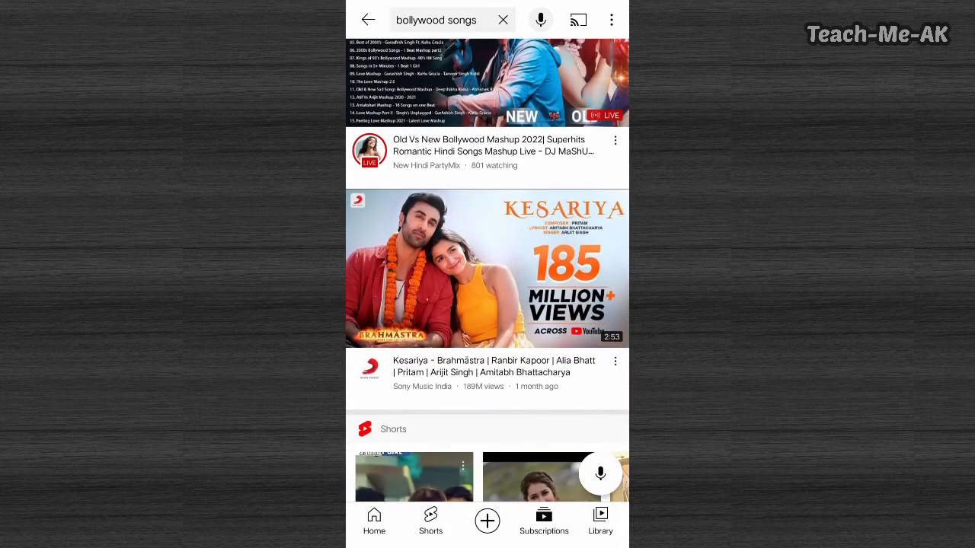
pyautogui.scroll(-3)
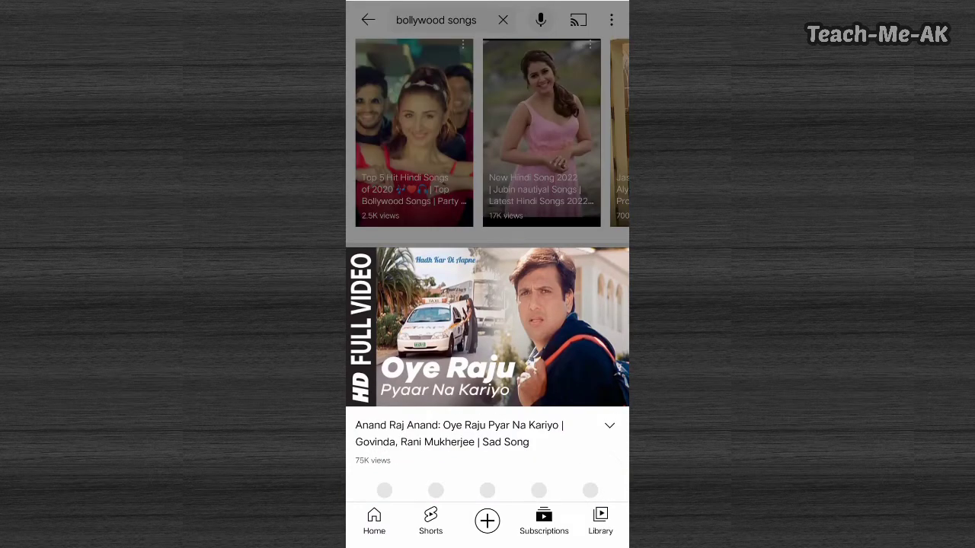
# Step: Play the Oye Raju Pyar Na Kariyo song and pull down the notification shade
pyautogui.click(488, 327)
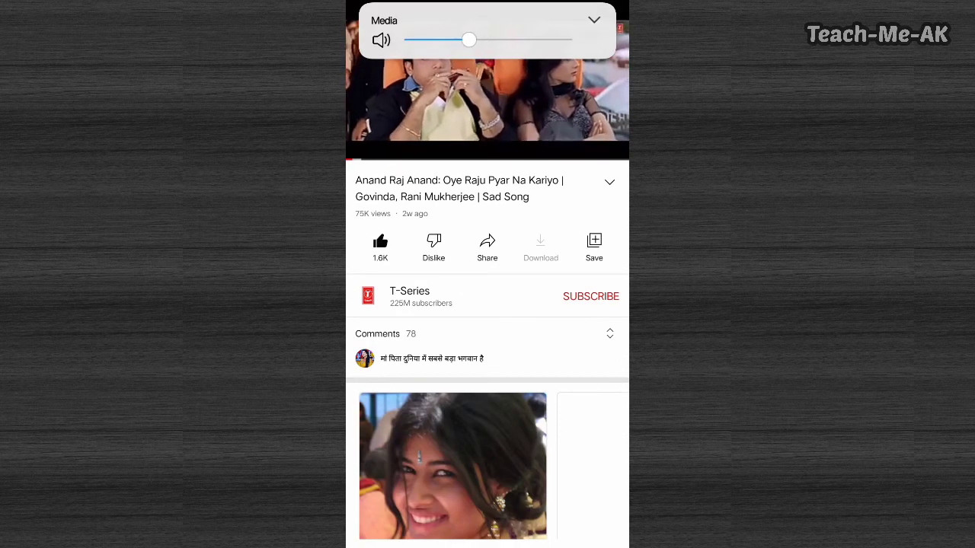
pyautogui.moveTo(469, 40); pyautogui.dragTo(425, 39)
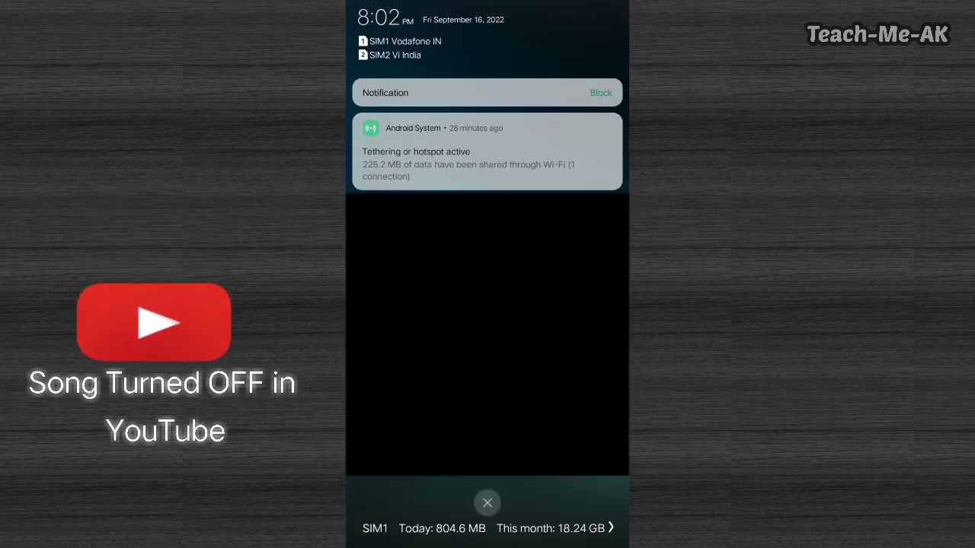
# Step: Close the notification shade and open the Google apps folder on the home screen
pyautogui.click(488, 503)
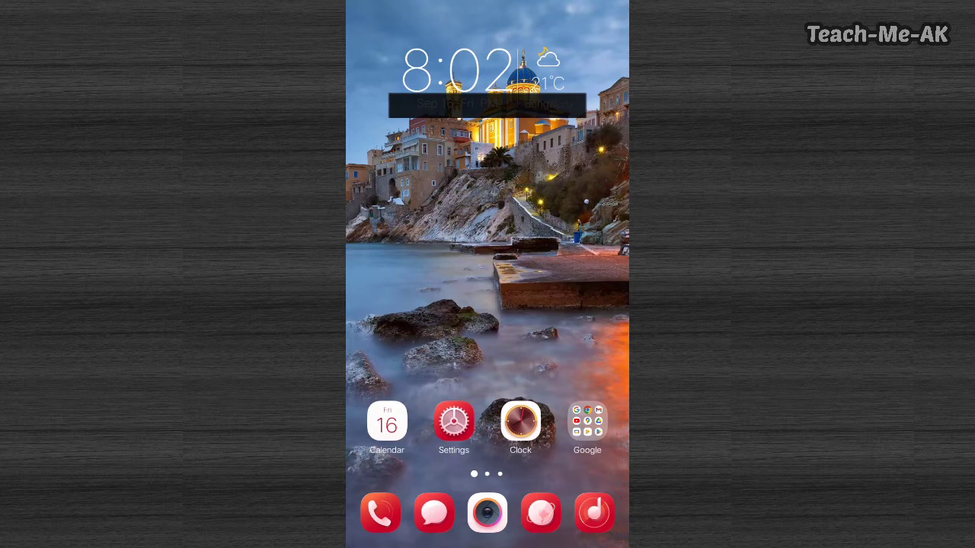
pyautogui.click(588, 420)
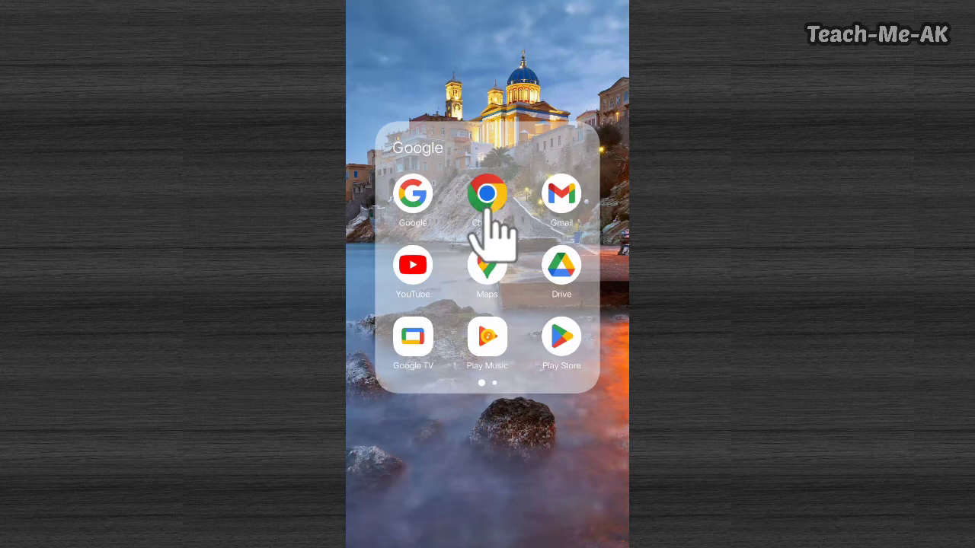
# Step: Launch Chrome, search mobile YouTube for 'bollywood songs' and open the Oye Raju Pyar Na Kariyo video
pyautogui.click(488, 193)
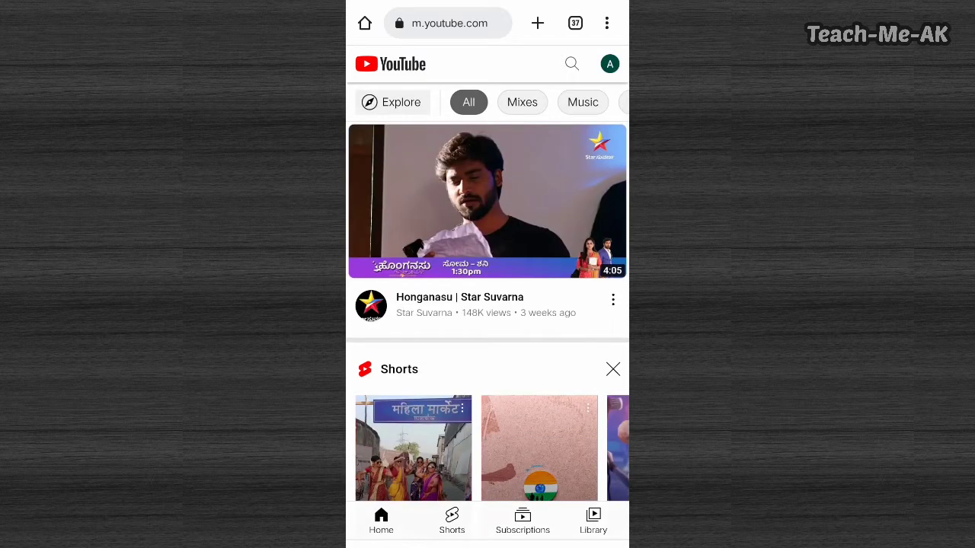
pyautogui.click(571, 64)
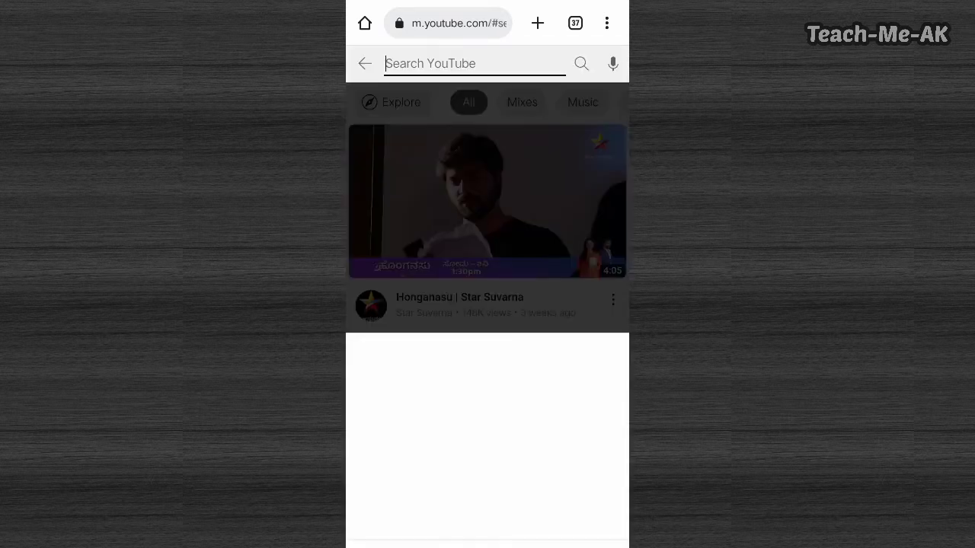
pyautogui.click(473, 64)
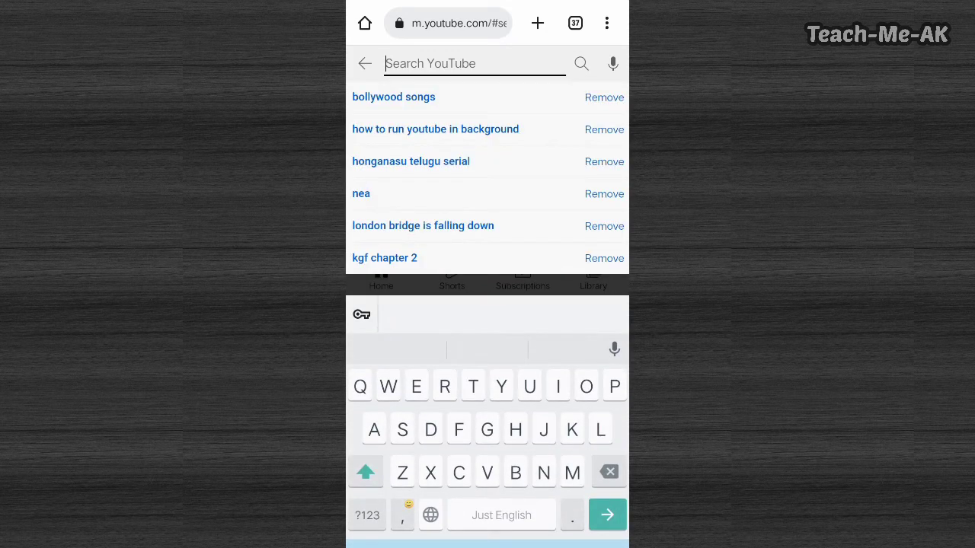
pyautogui.click(393, 98)
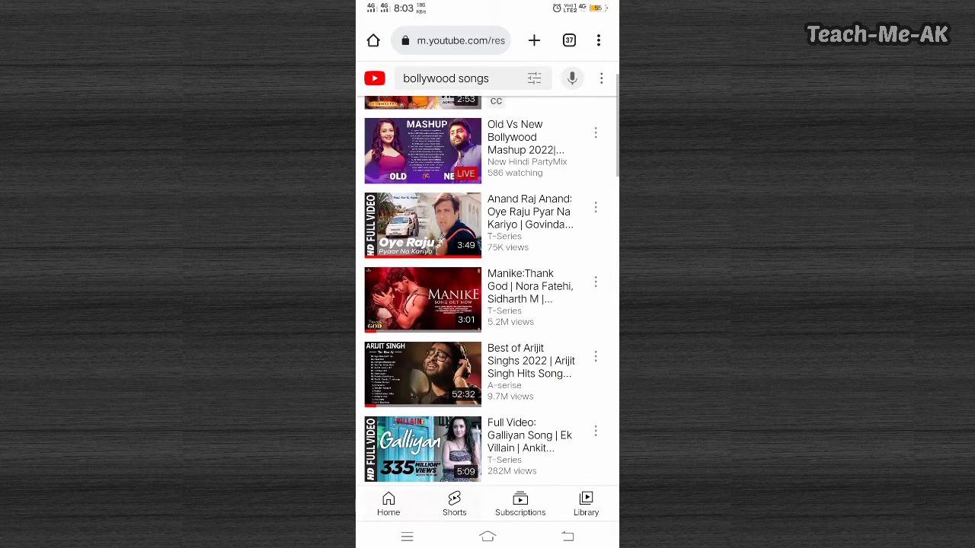
pyautogui.click(423, 225)
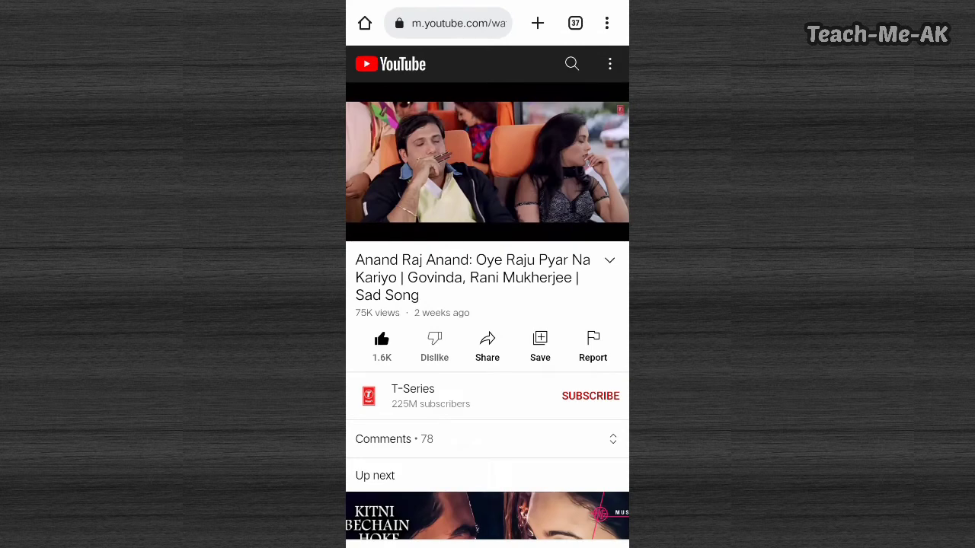
pyautogui.click(606, 23)
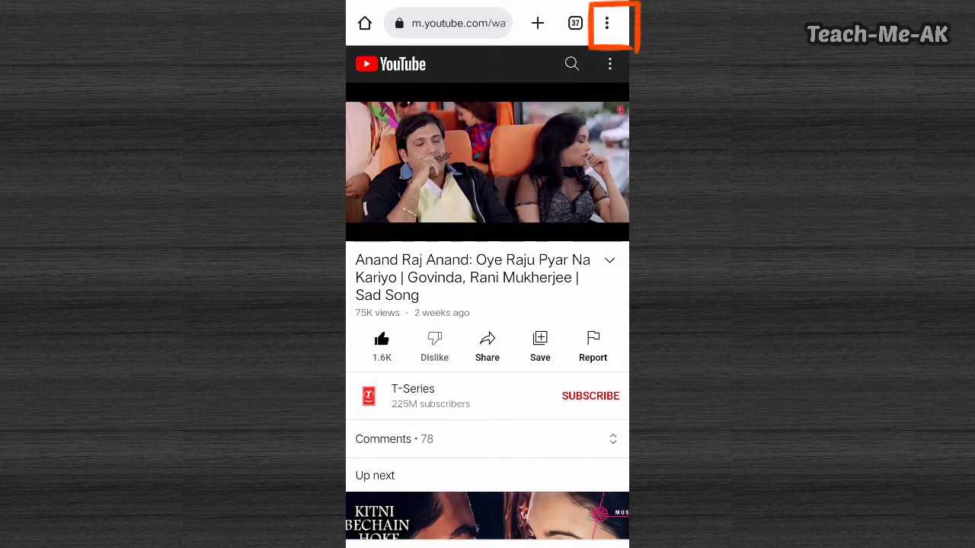
# Step: Switch the song's page to the Desktop site from Chrome's menu, then enter Chrome's Settings
pyautogui.click(606, 25)
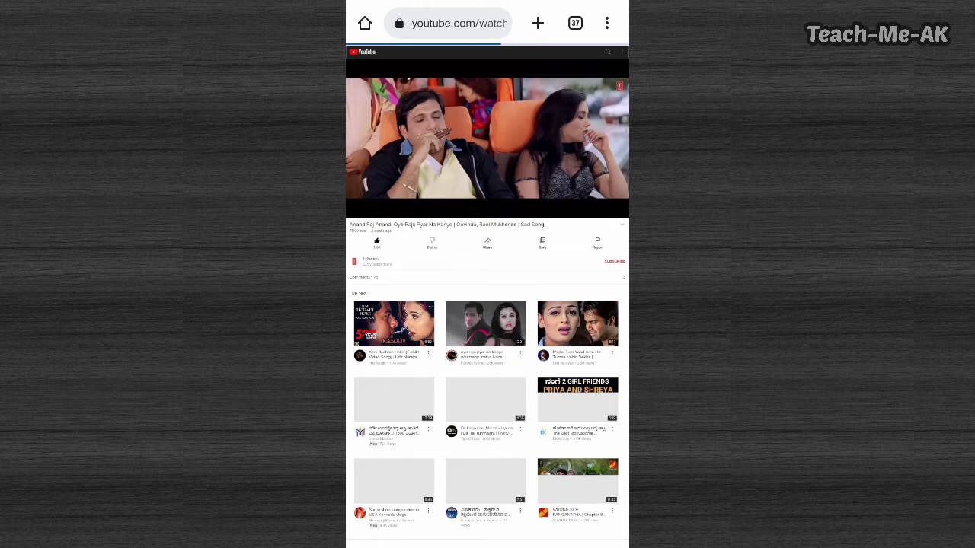
pyautogui.click(606, 23)
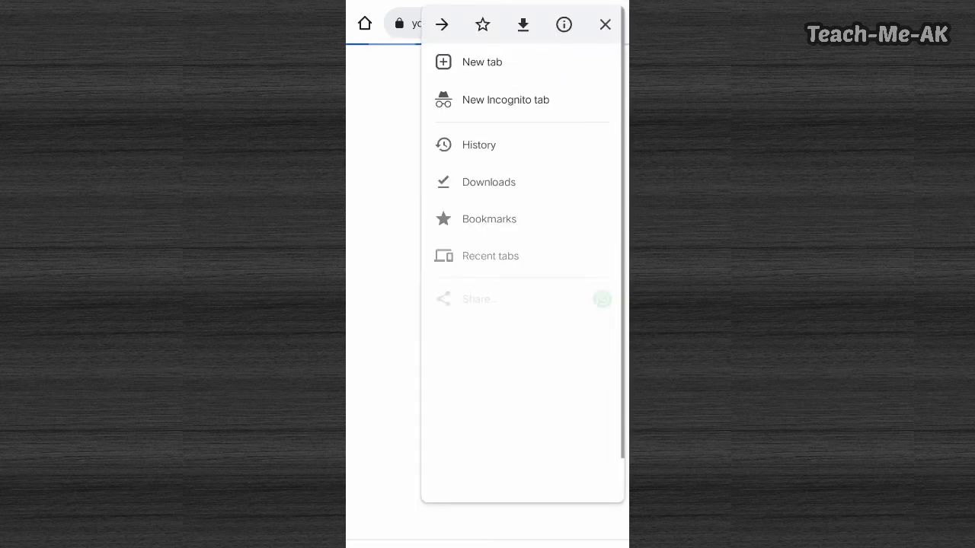
pyautogui.scroll(-3)
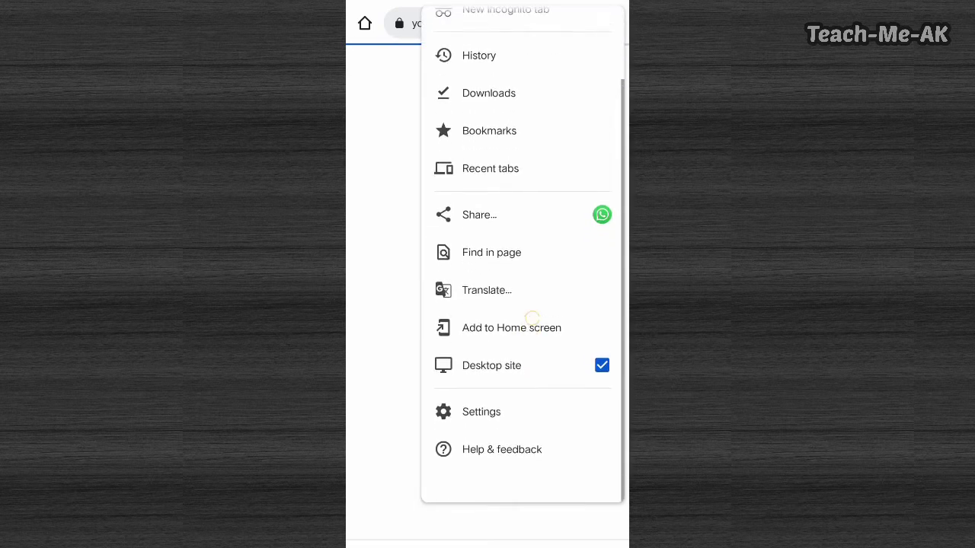
pyautogui.click(481, 412)
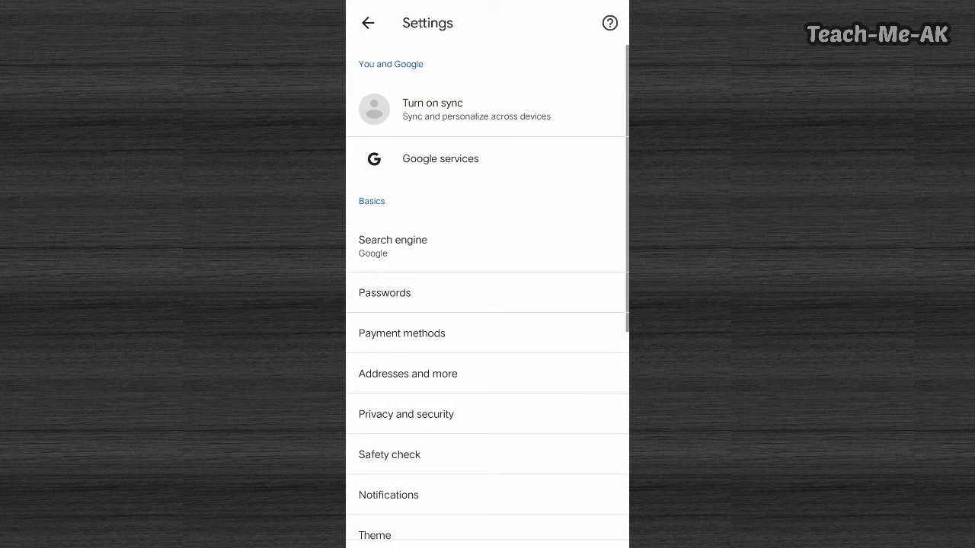
# Step: Turn on Chrome's notifications in Settings, then return and play the Oye Raju video on desktop YouTube
pyautogui.scroll(-3)
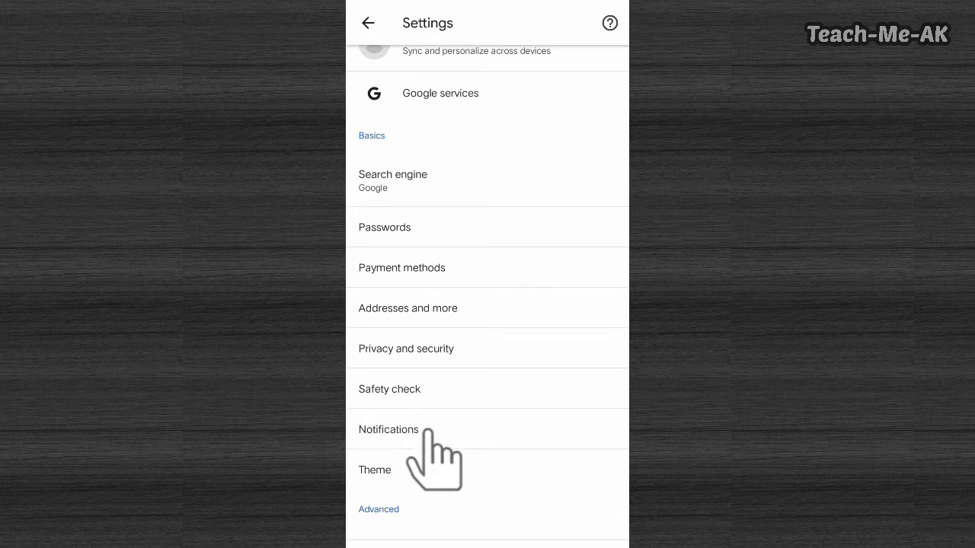
pyautogui.click(389, 429)
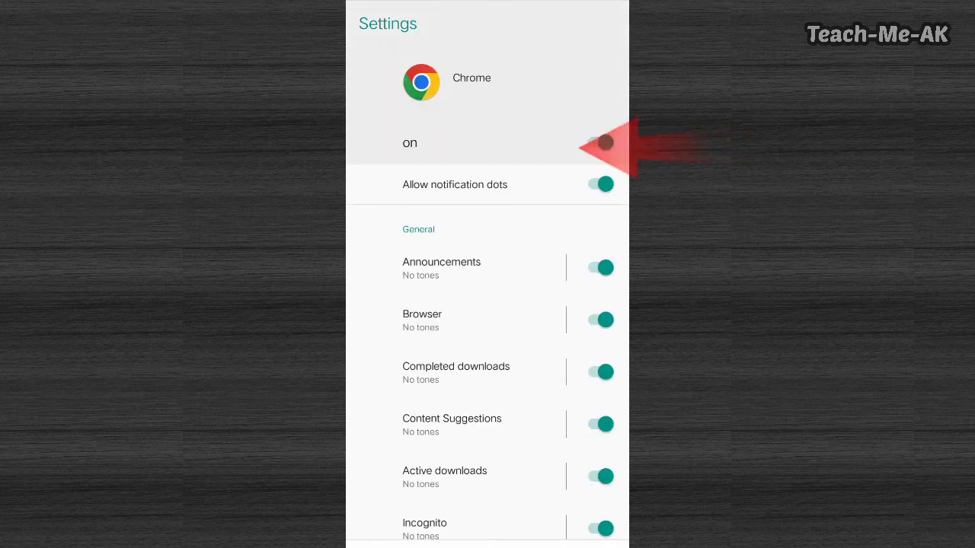
pyautogui.click(600, 143)
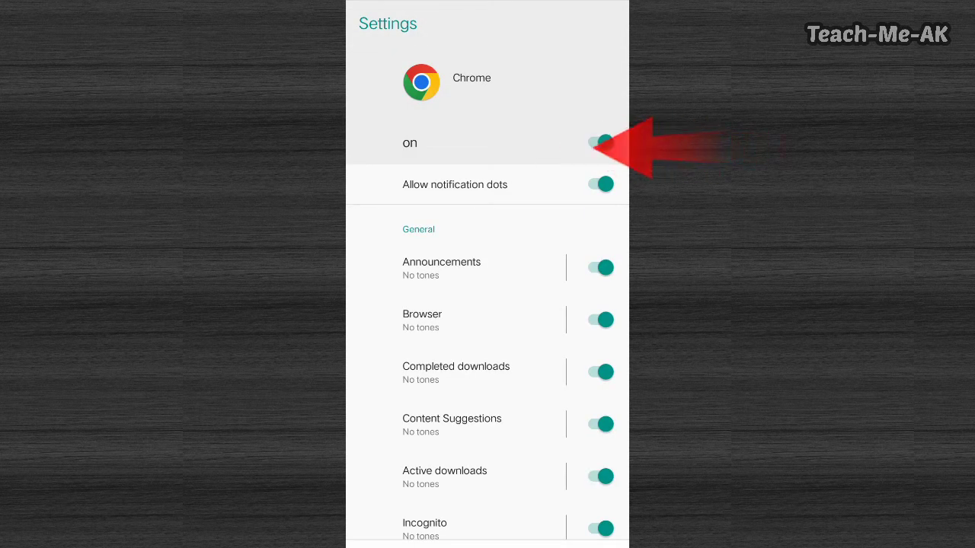
pyautogui.click(600, 143)
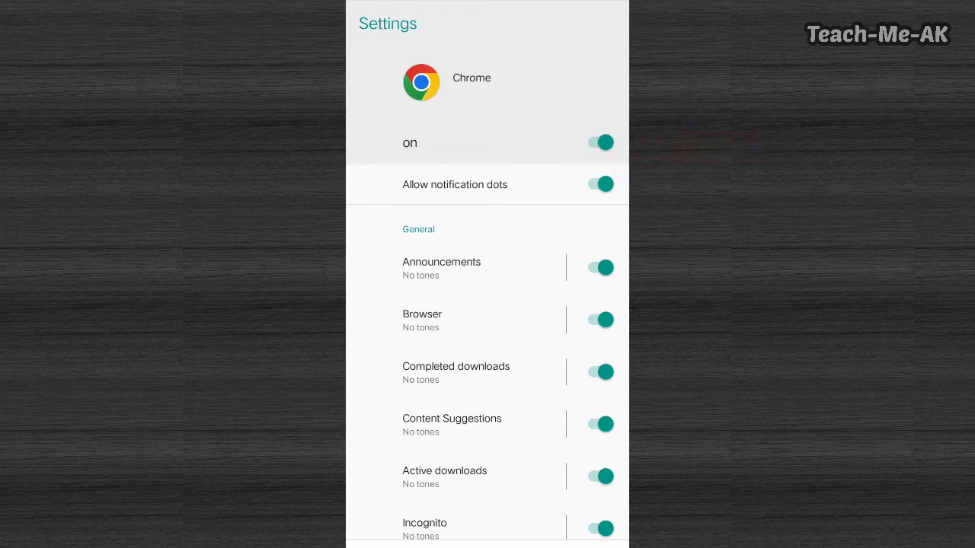
pyautogui.click(368, 22)
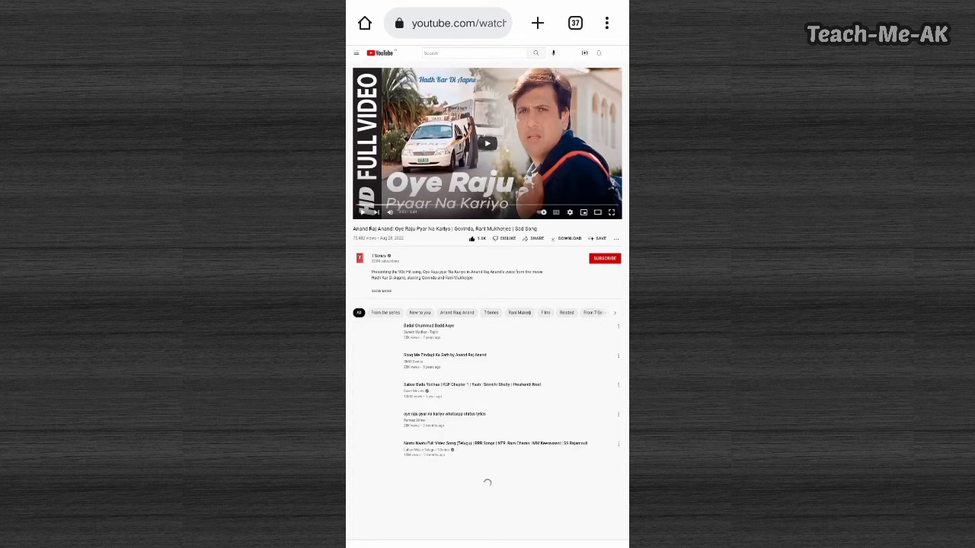
pyautogui.click(487, 143)
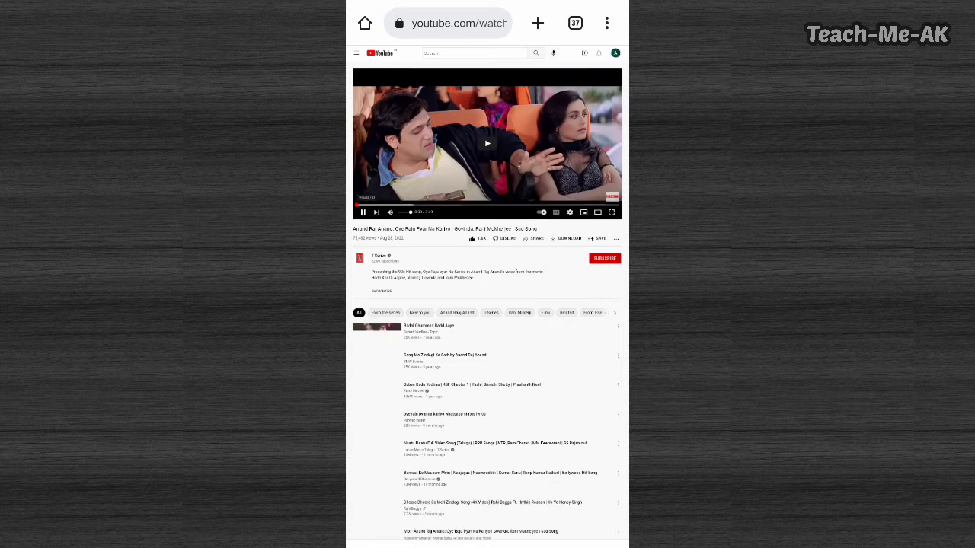